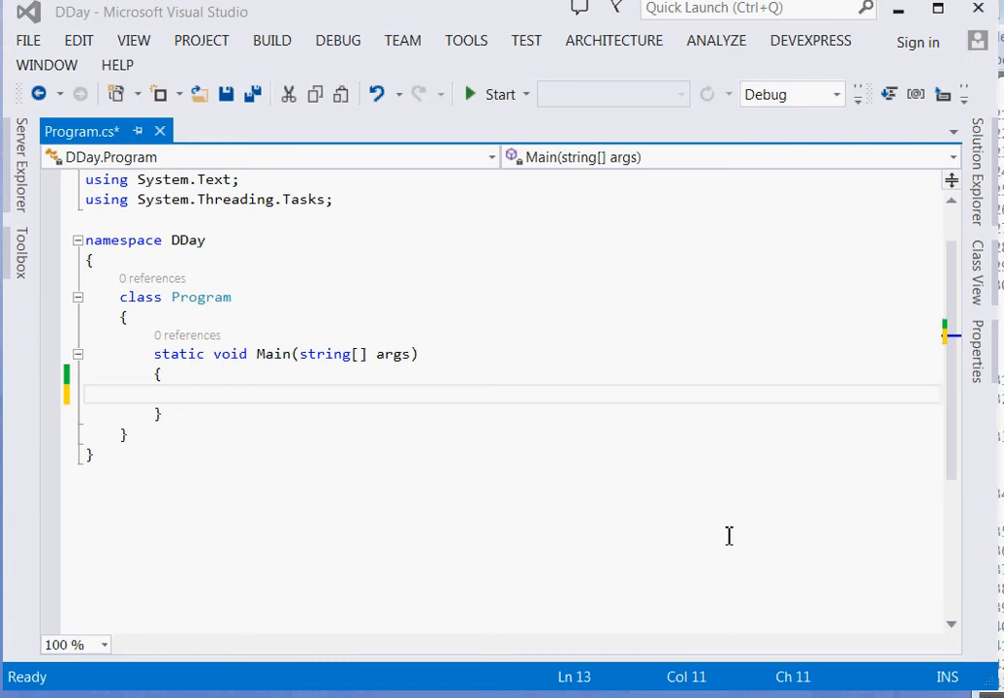
mouse_move(613, 477)
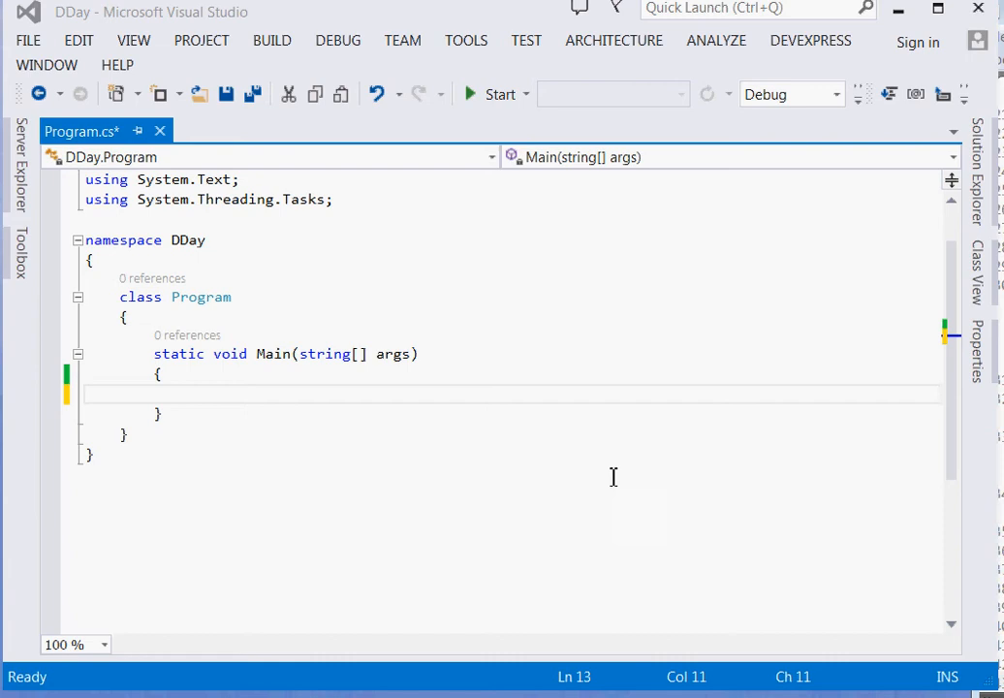
mouse_move(27, 40)
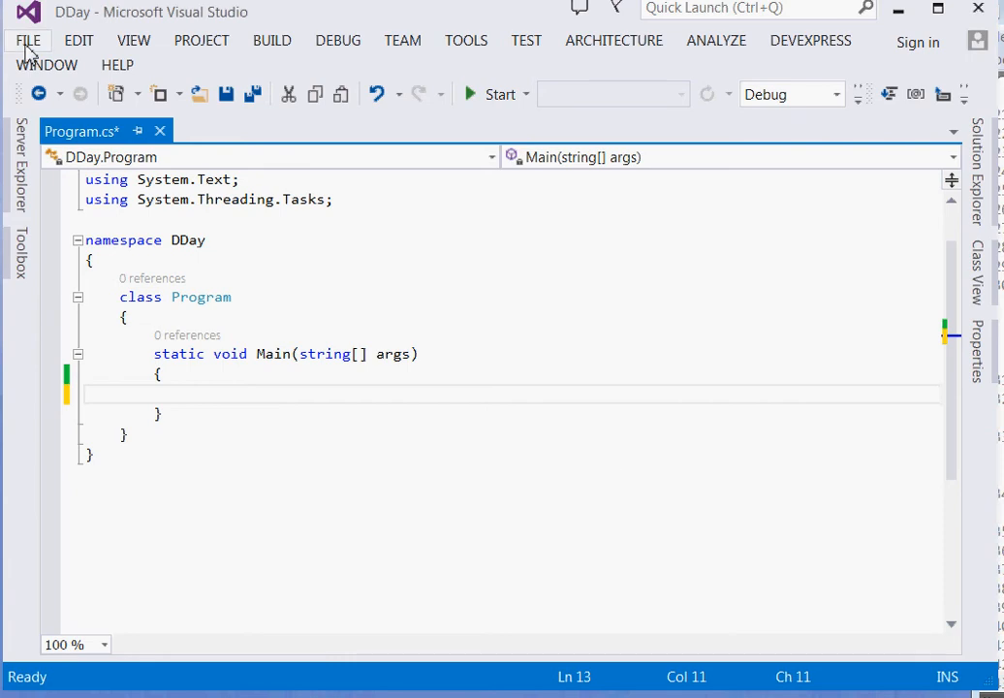
mouse_move(118, 79)
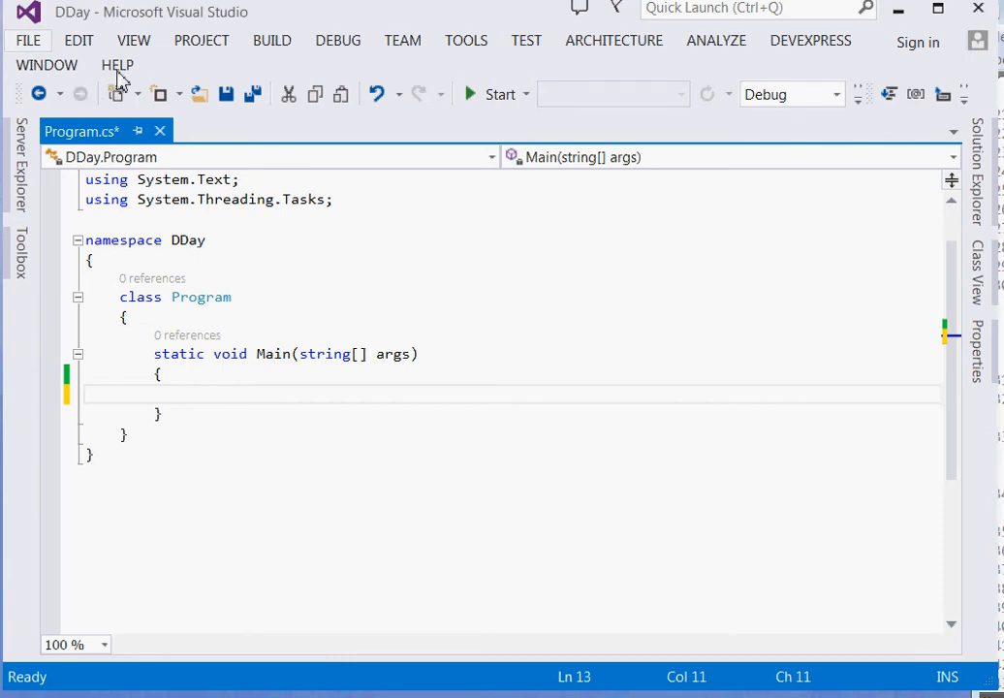
mouse_move(593, 462)
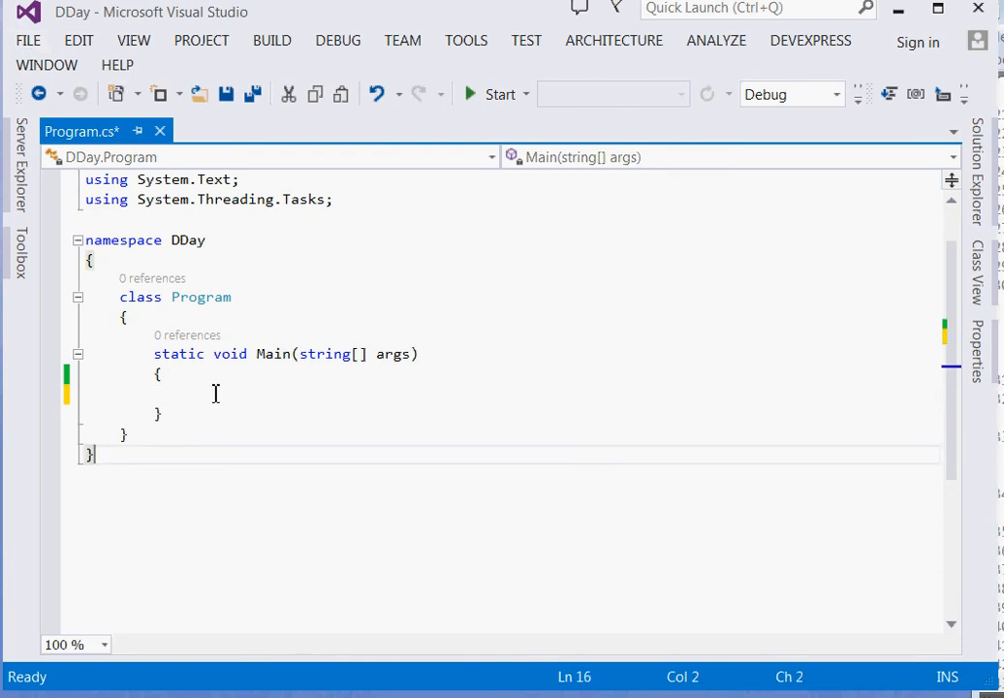
Start an assignment from DateTime inside Main's body, then erase the mistyped attempt
left_click(221, 391)
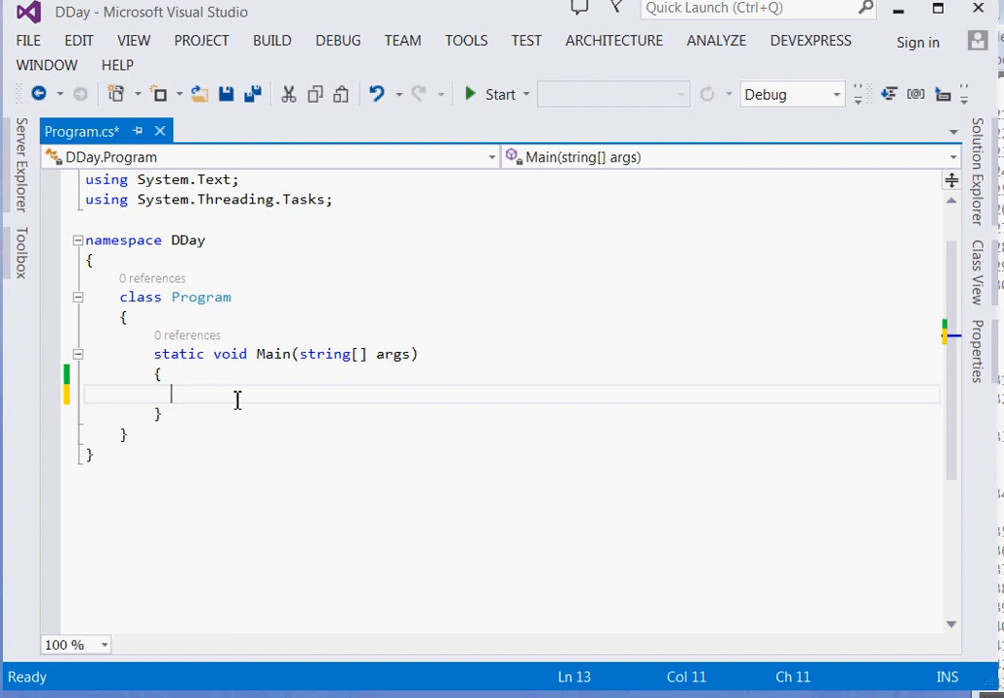
type("Date")
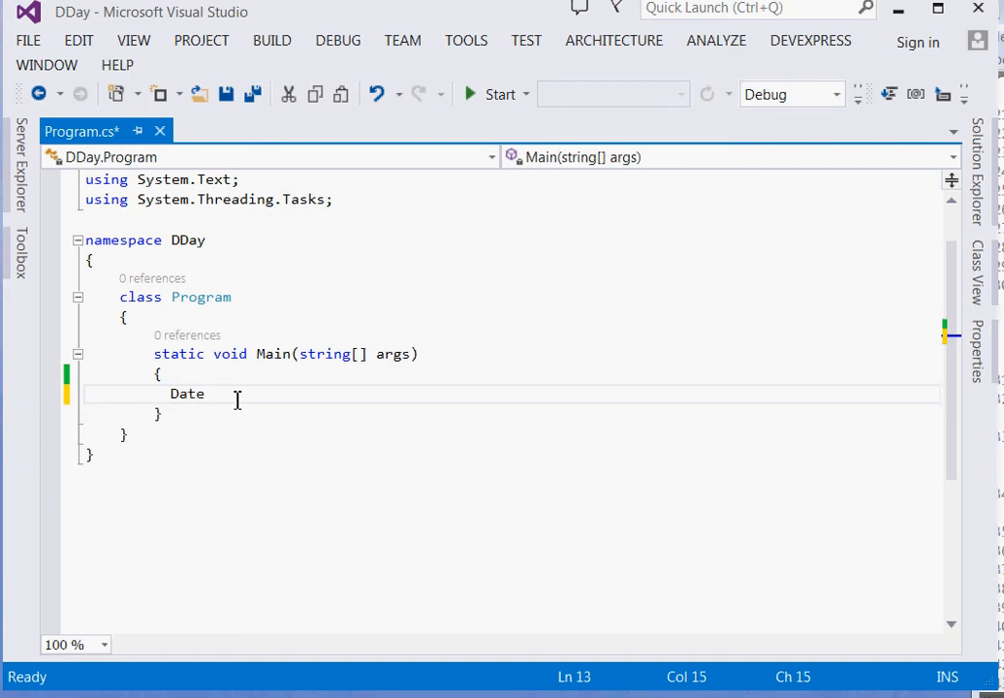
type("Time")
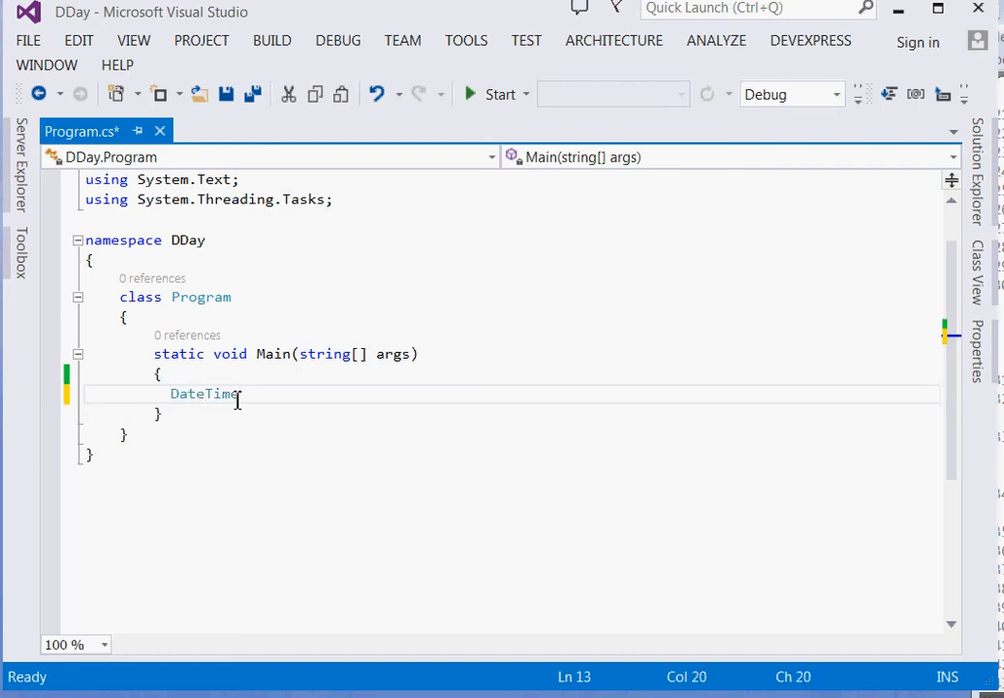
type("d=")
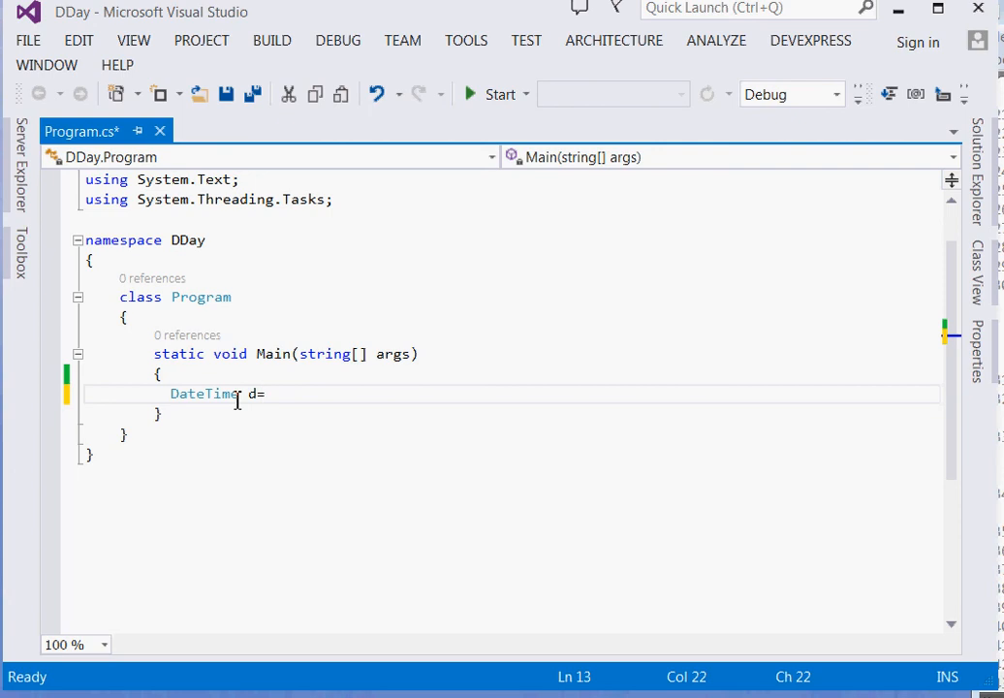
type("DateTime")
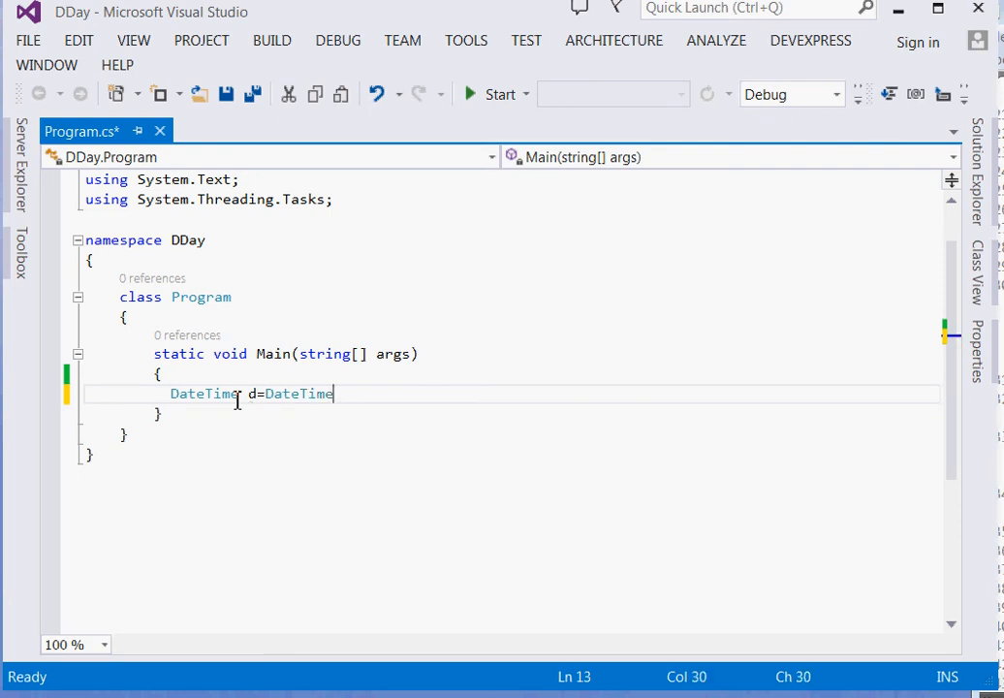
type(".")
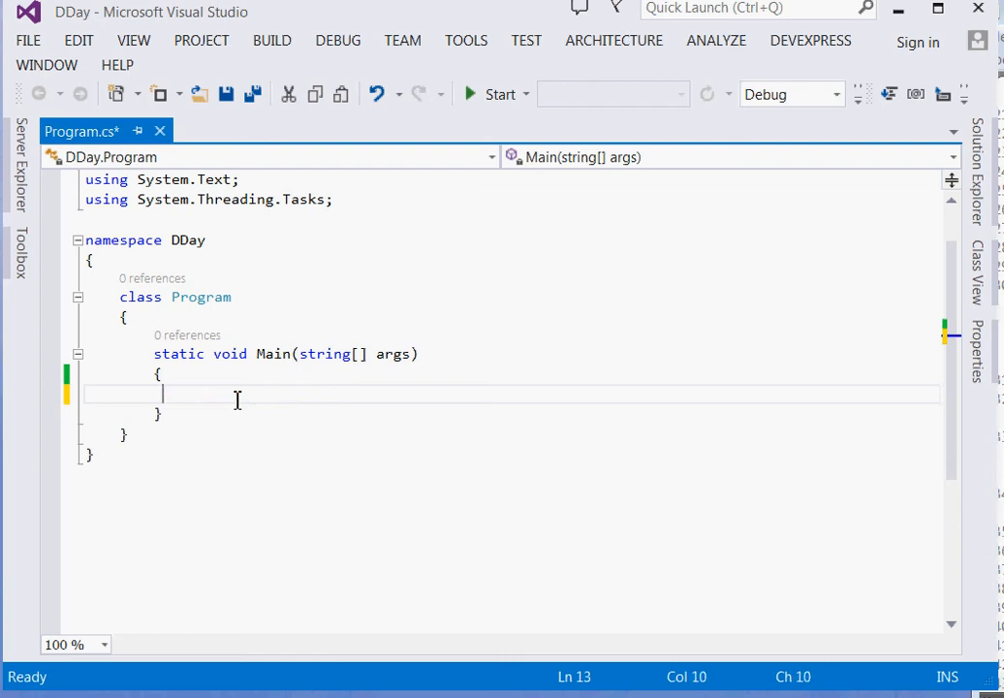
type("Date")
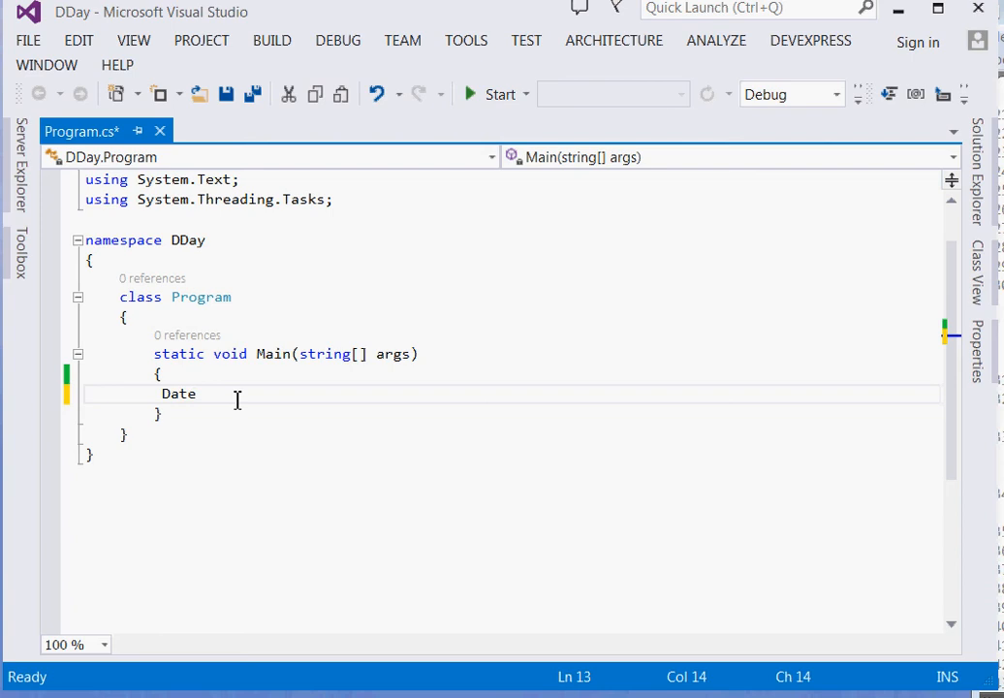
key("Backspace")
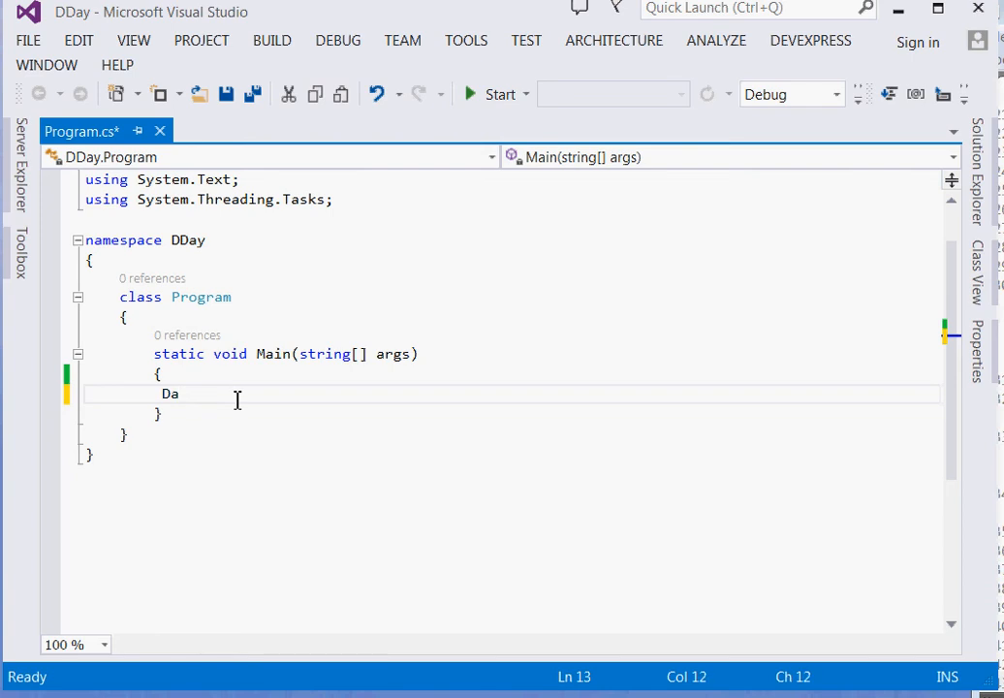
Write `string d = DateTime.Now.ToString();` and begin a Console statement below it
type("strin")
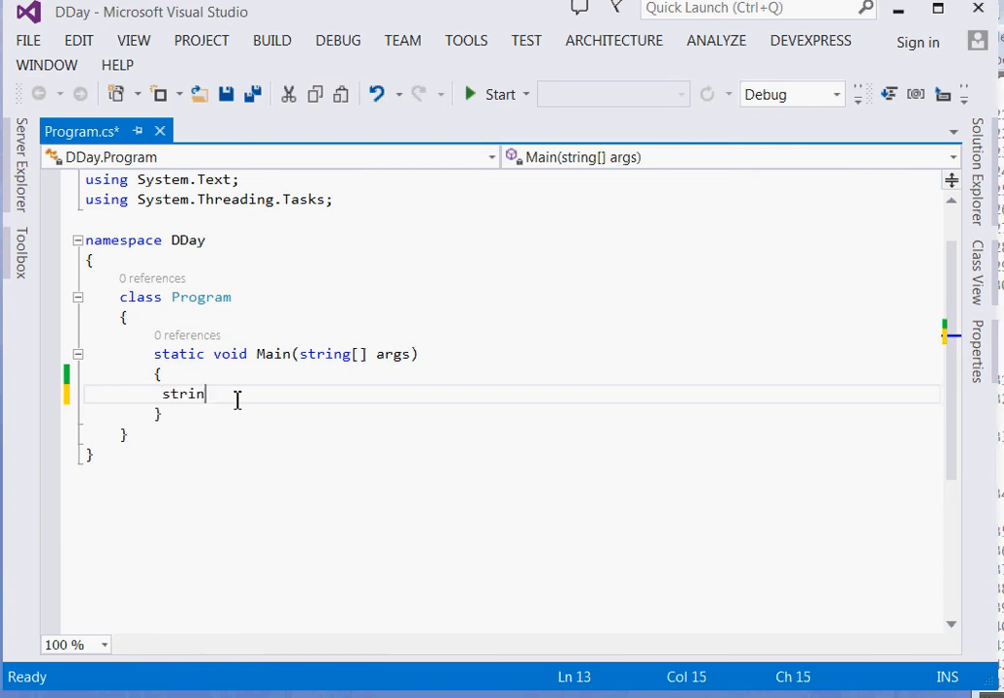
type("g d")
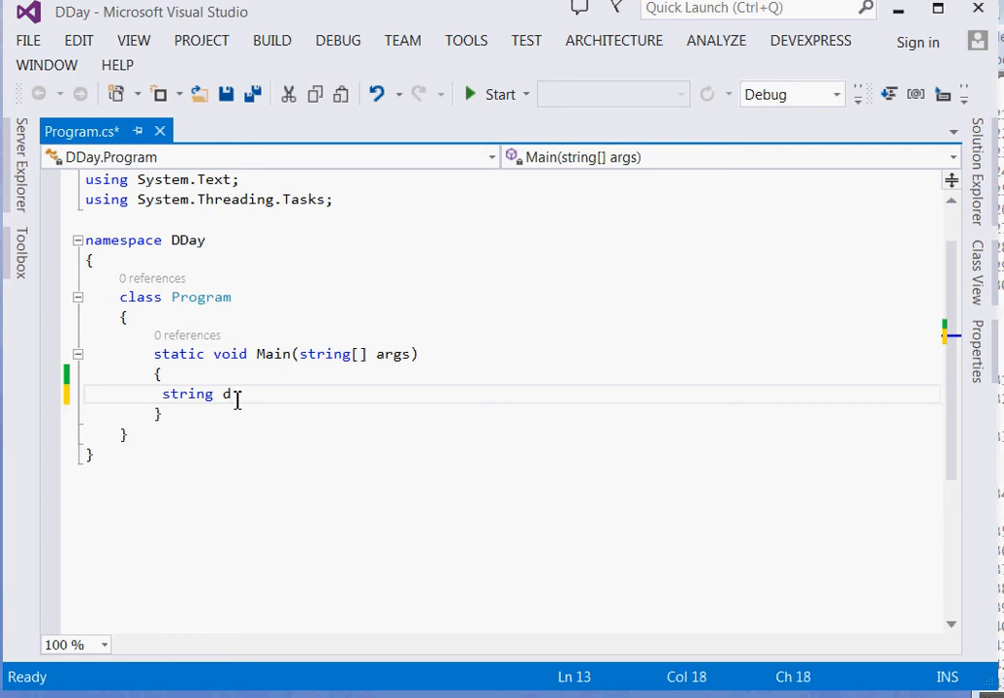
type("DateTime.N")
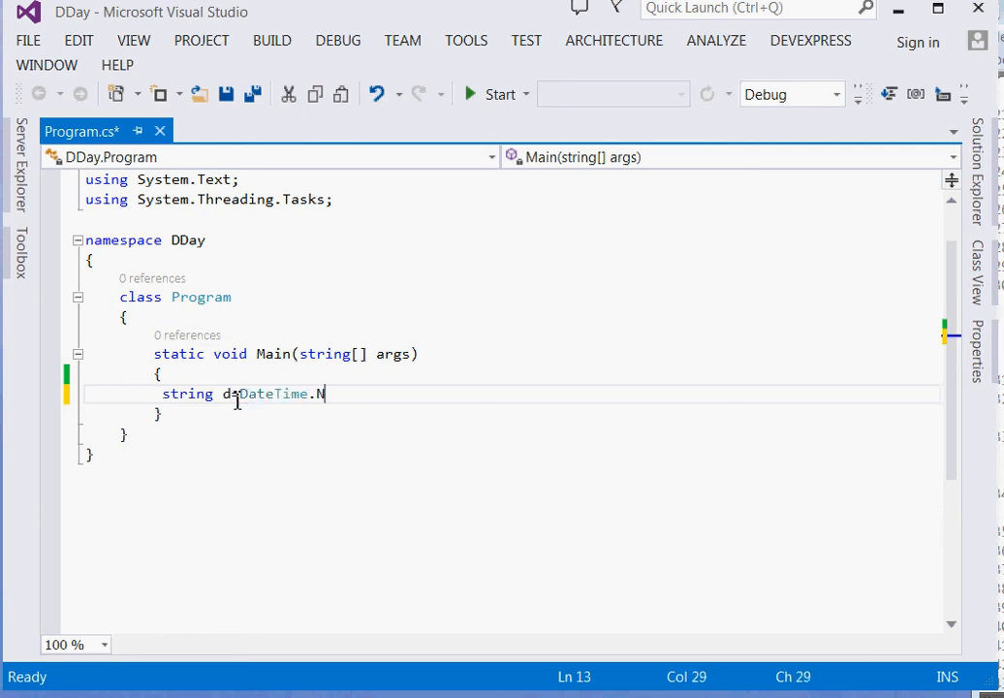
type("ow")
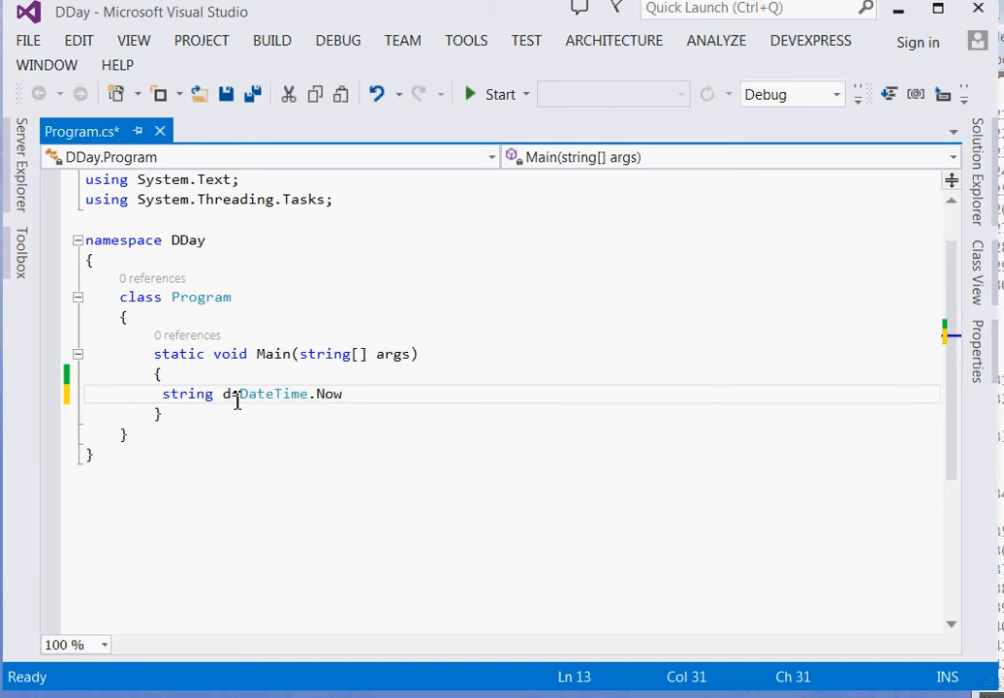
type("To")
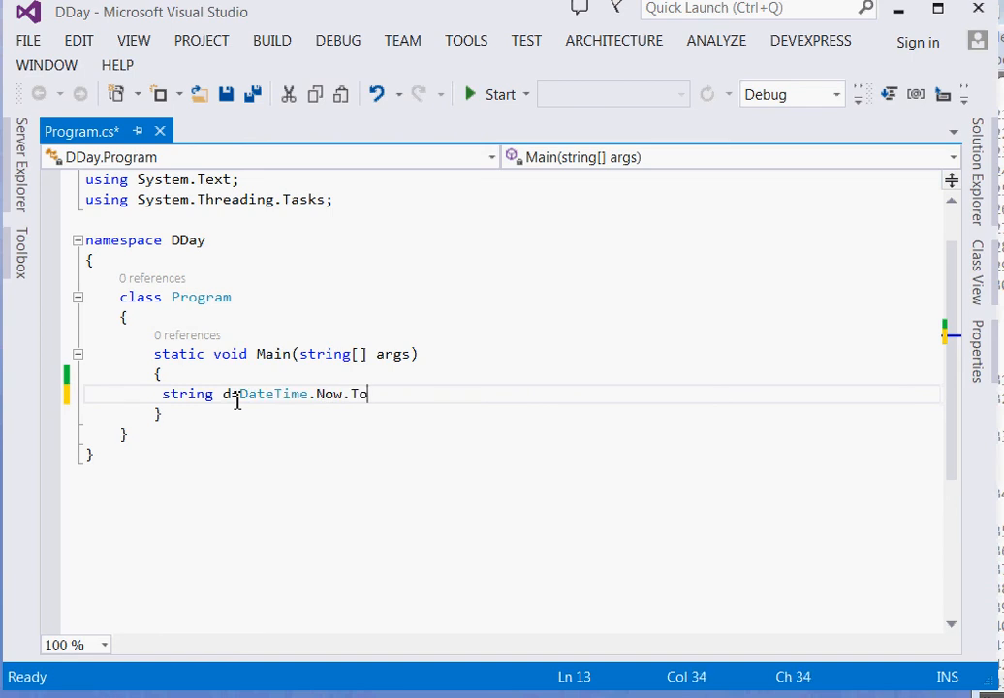
type("String();")
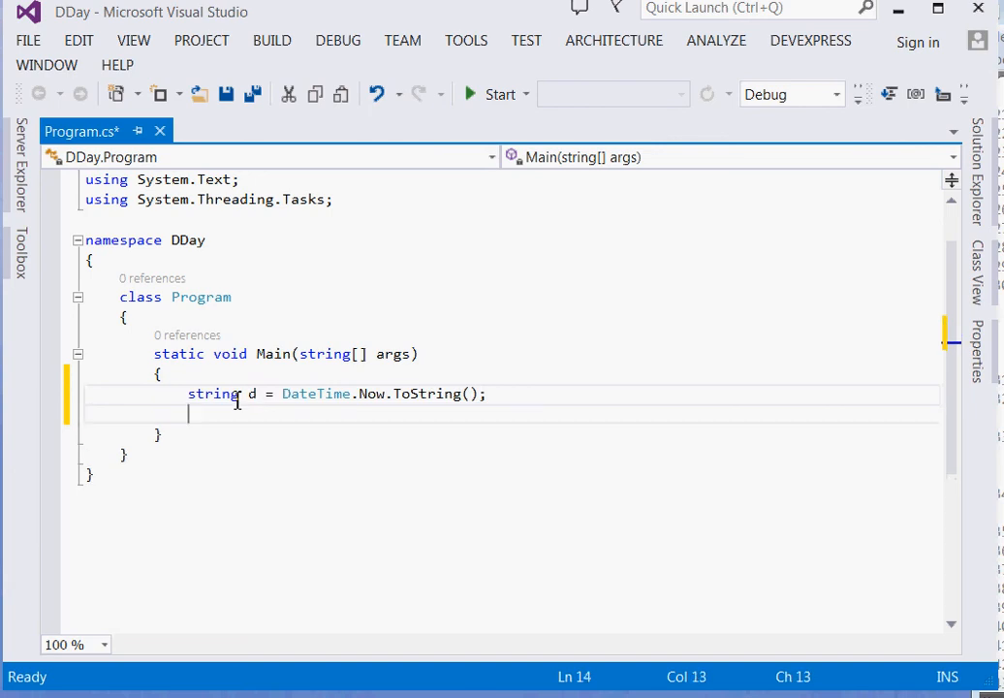
type("Con")
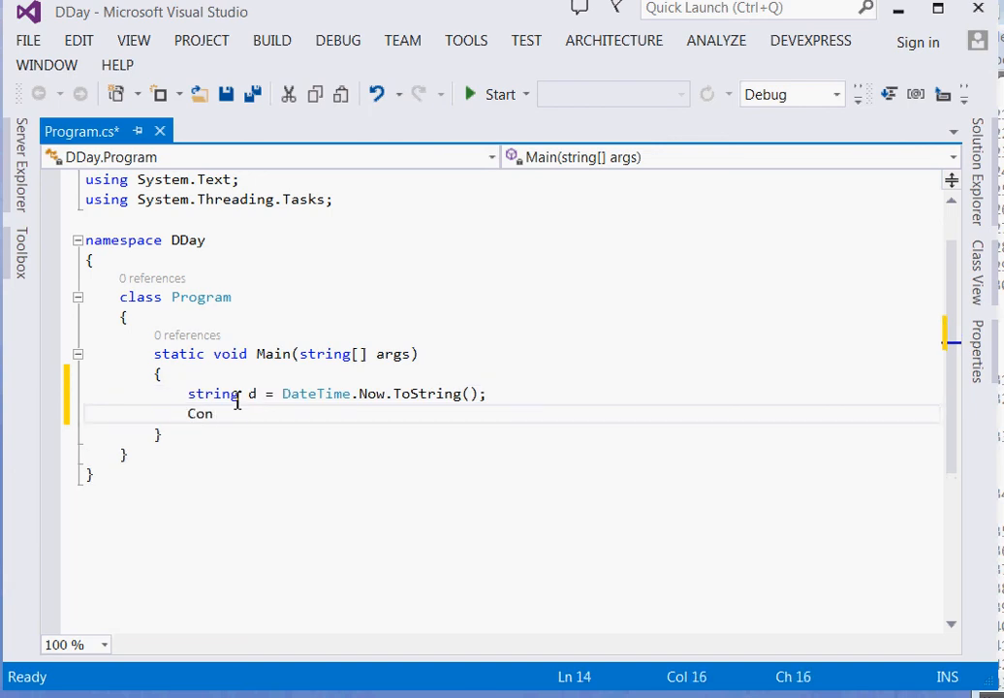
Complete `Console.WriteLine(d);` to print the date string
type("sole.")
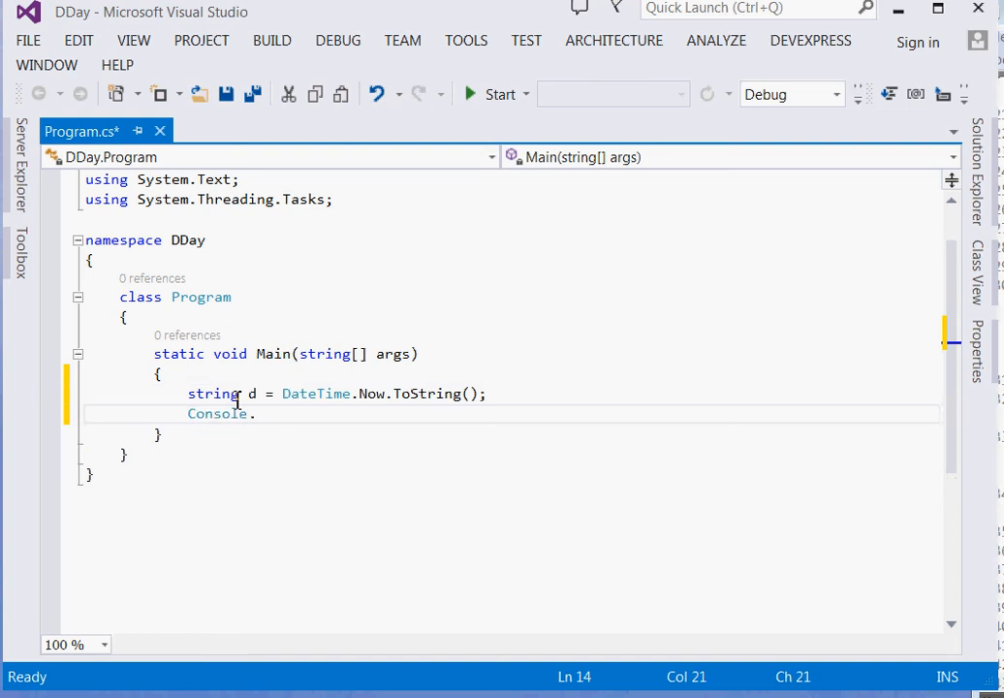
type(".WriteLine(")
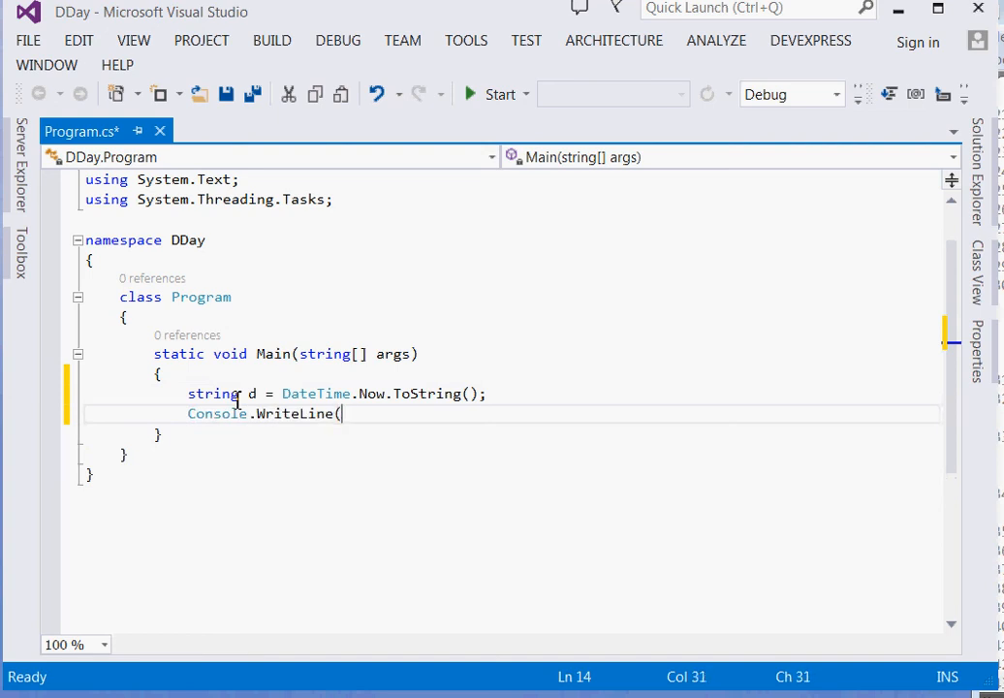
type(");")
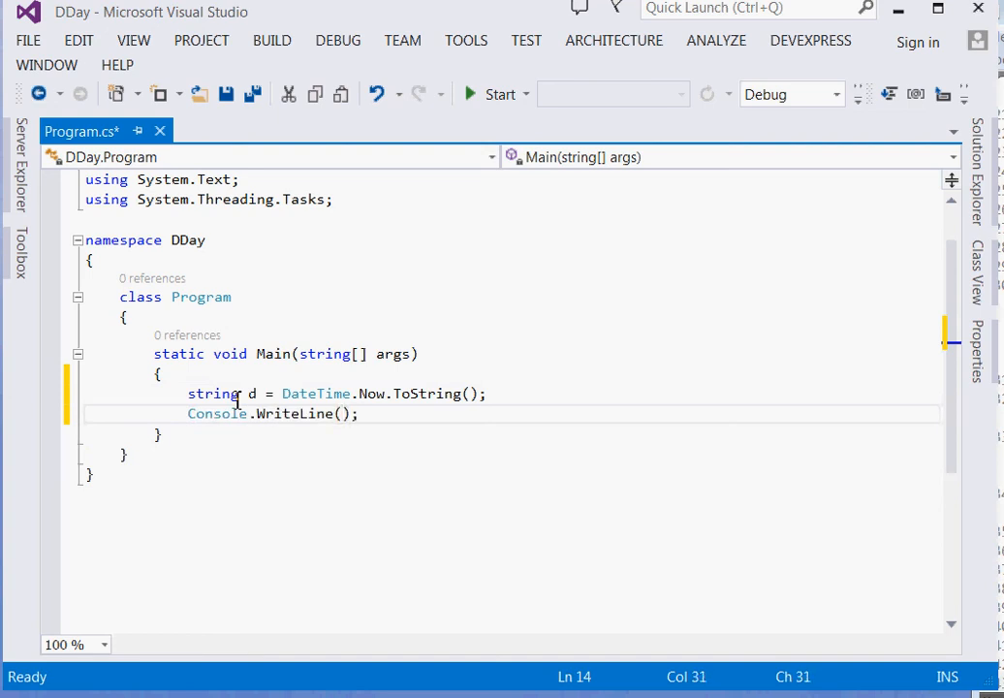
type("d")
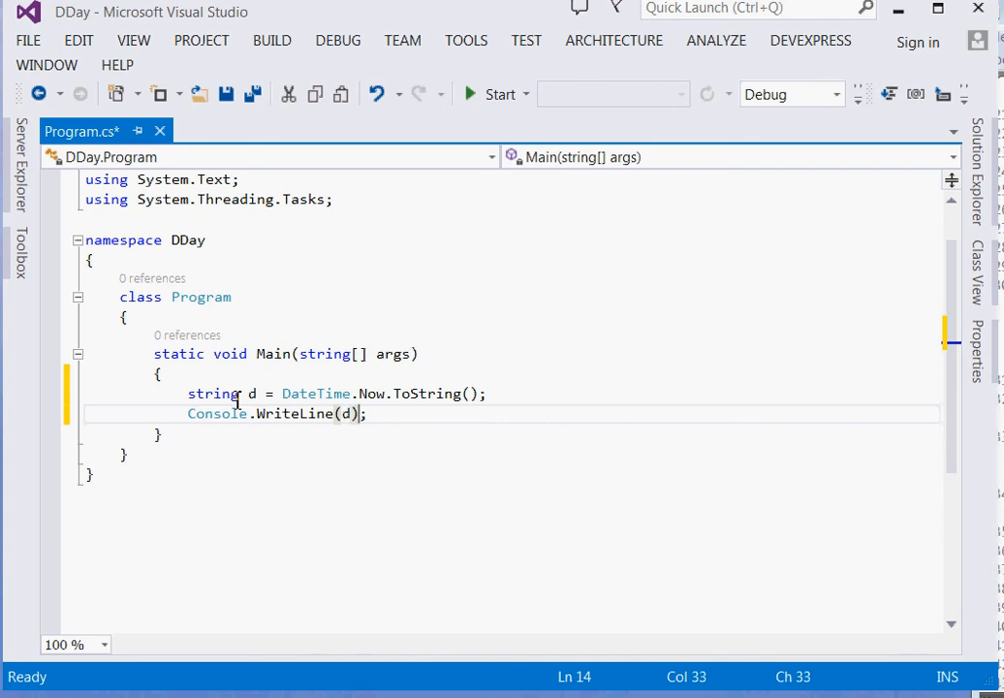
Add `Console.ReadLine();` so the program waits for Enter, then highlight the date assignment
type("Co")
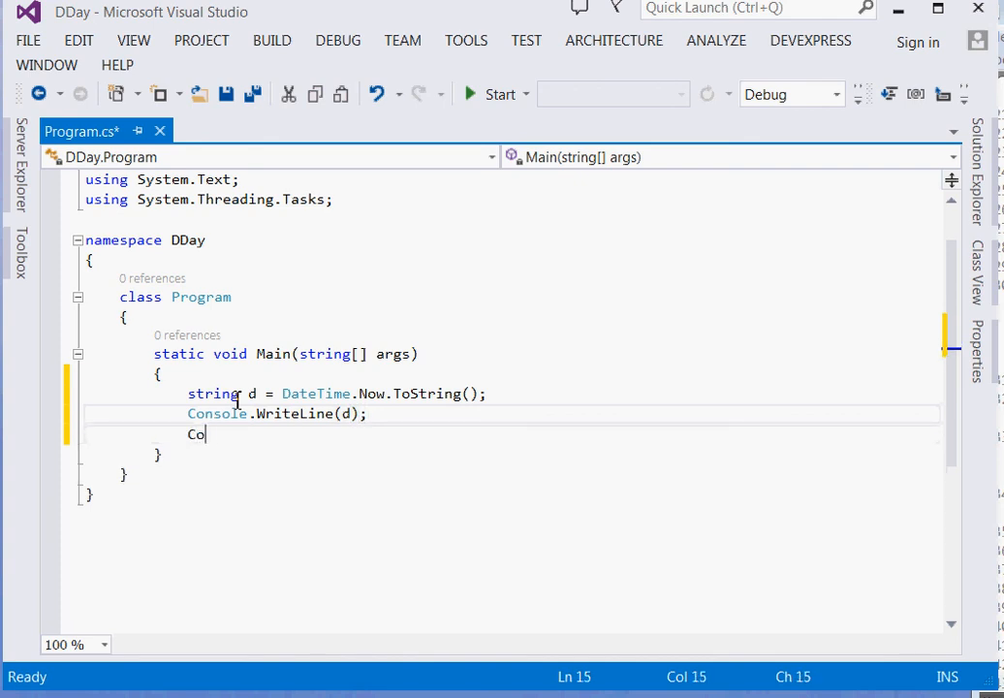
type("nsole")
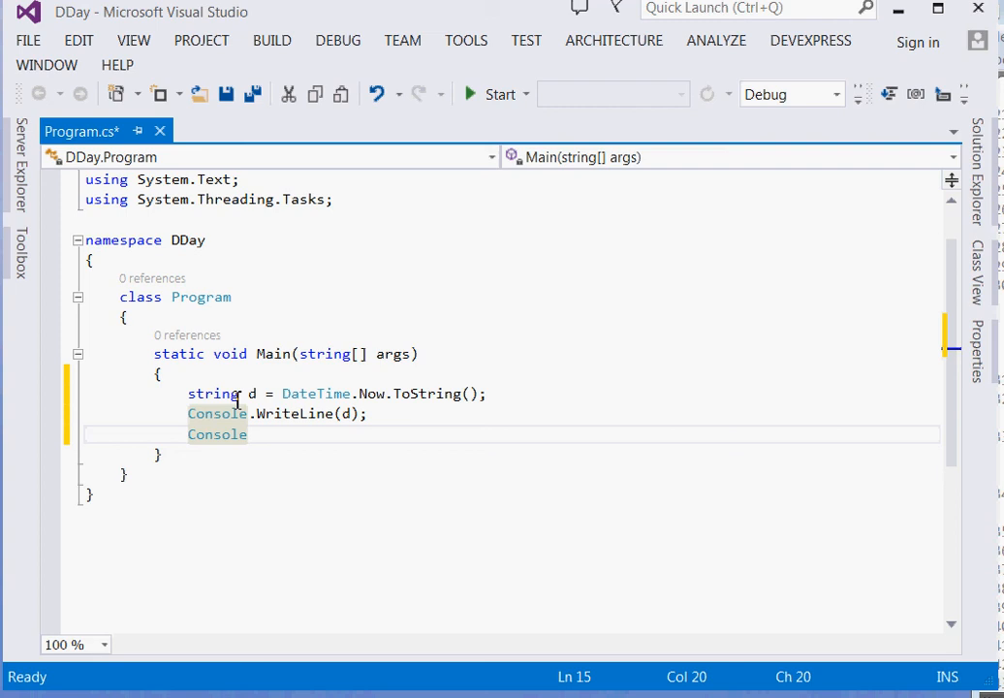
type(".Read")
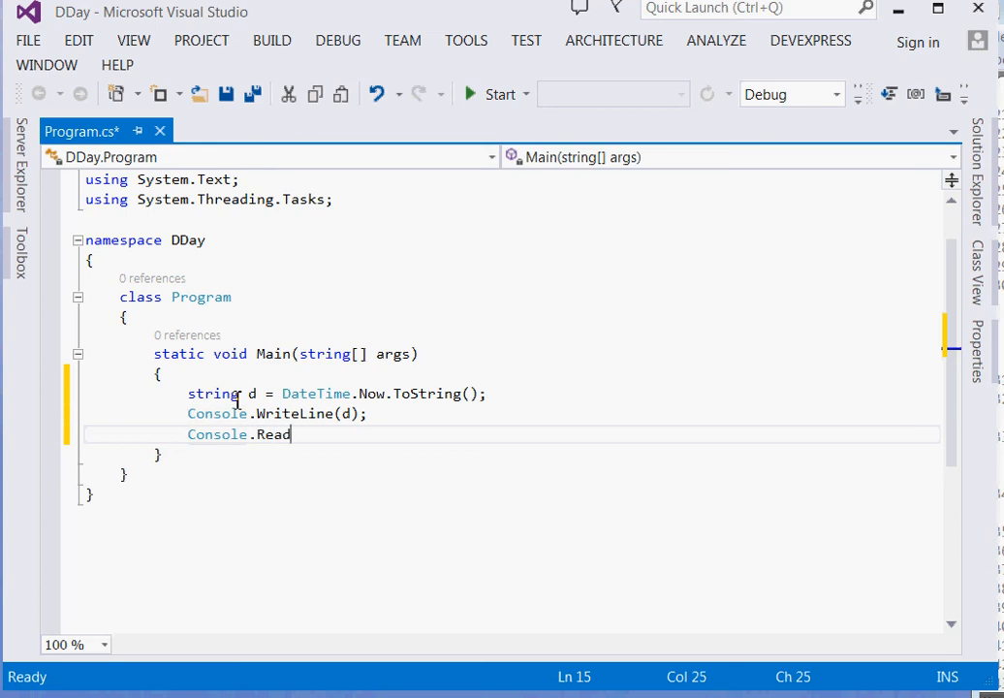
type("Line(")
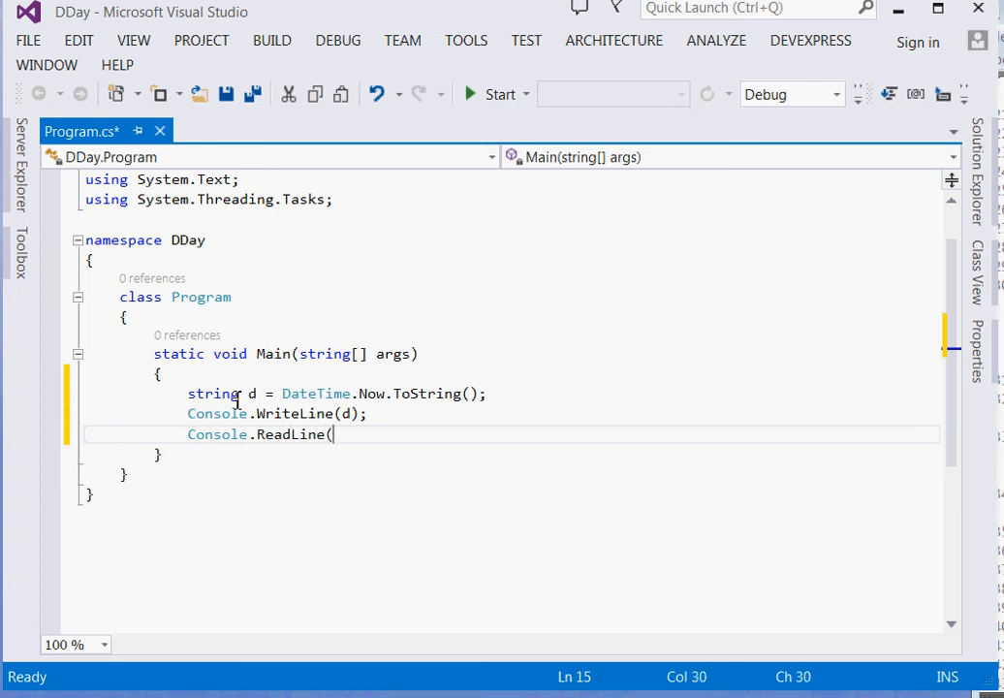
type(");")
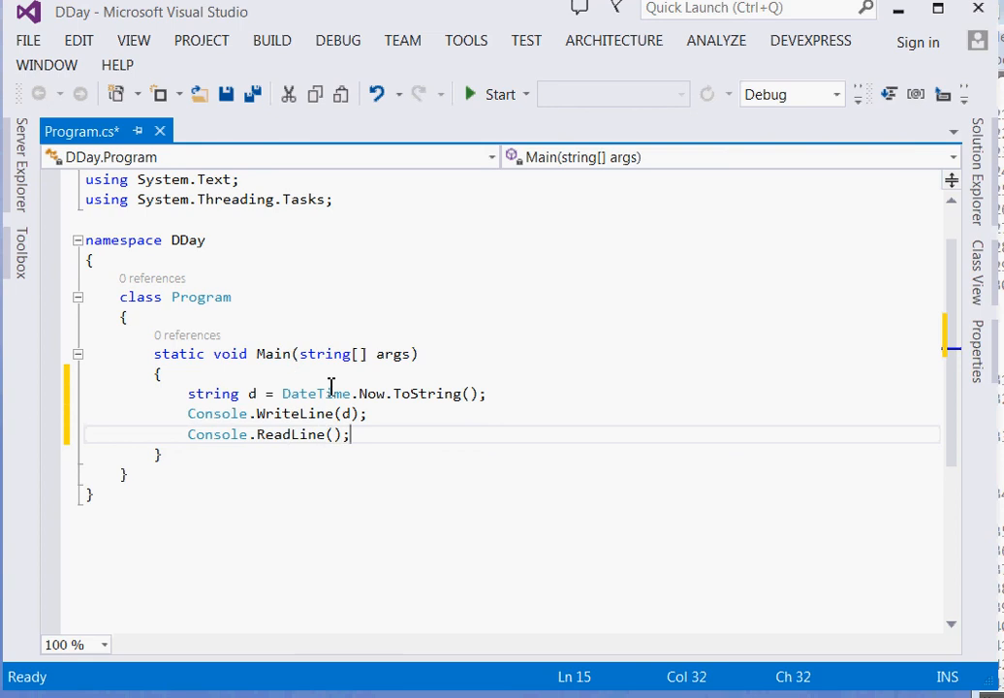
double_click(314, 393)
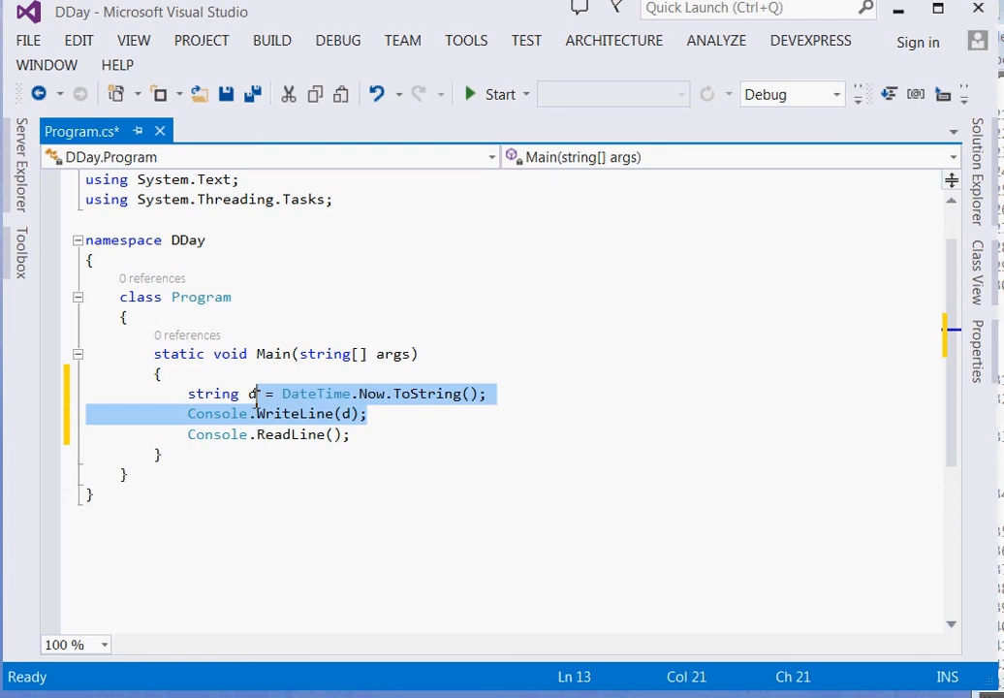
left_click(391, 434)
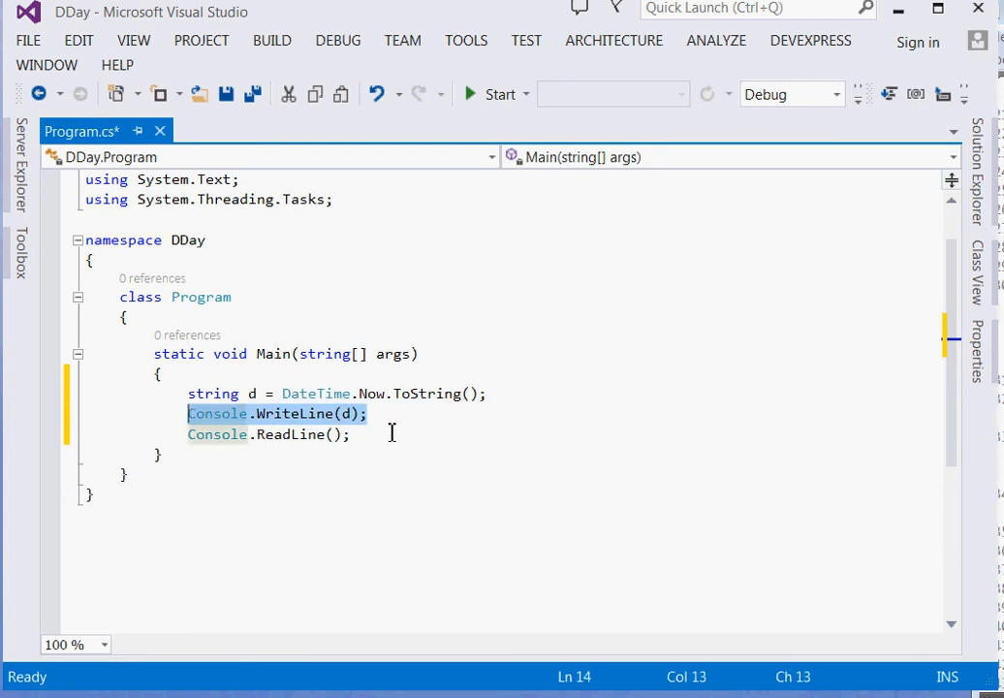
left_click(364, 434)
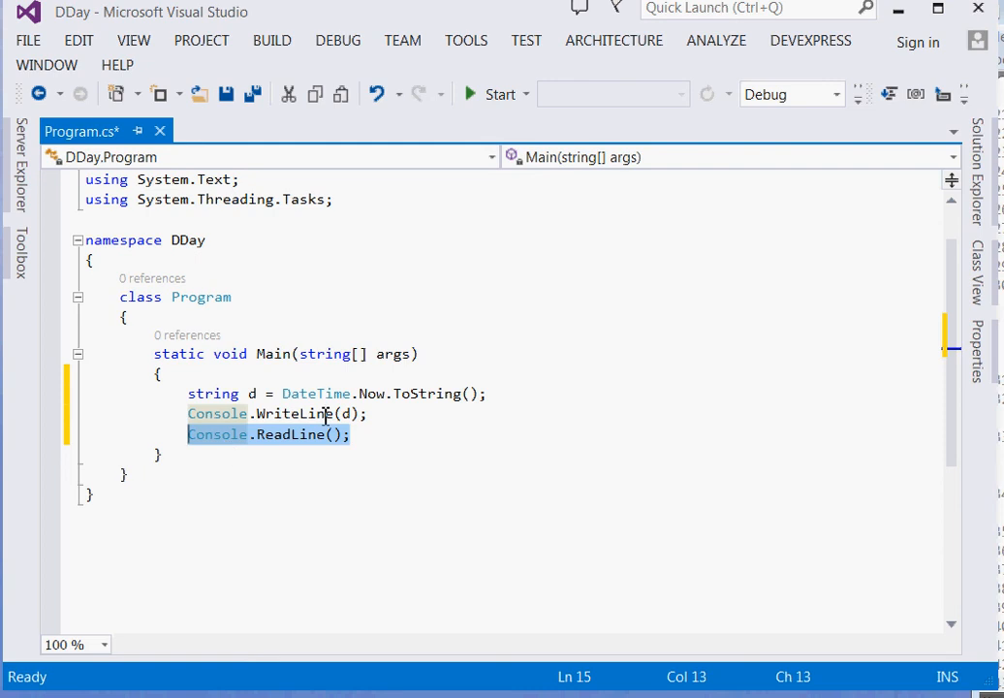
mouse_move(496, 93)
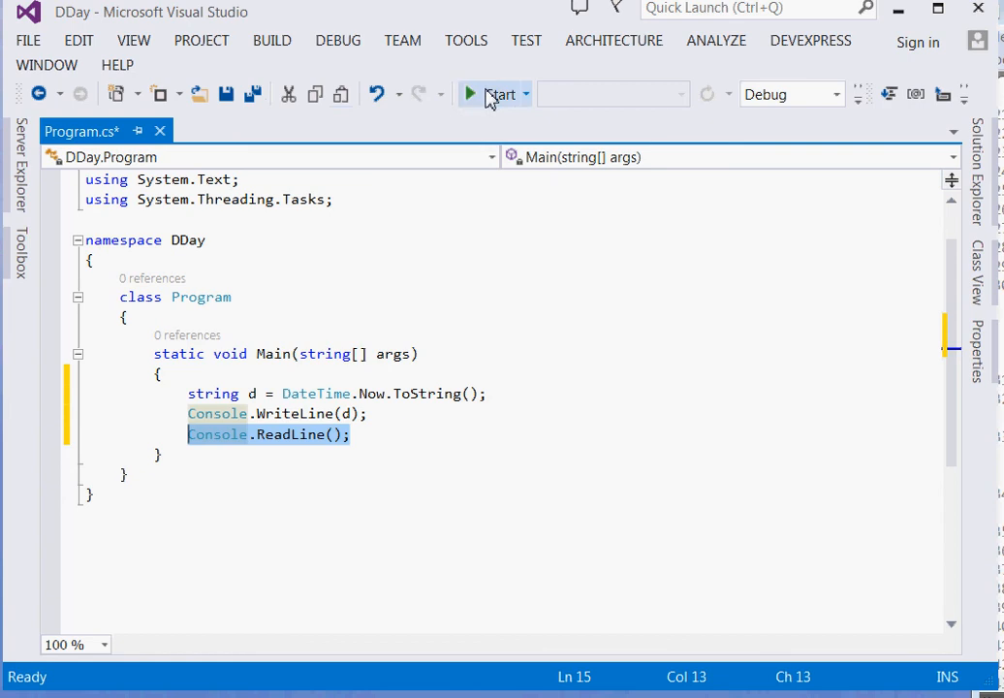
Build and run DDay to show the current date and time, then close its console window
left_click(496, 93)
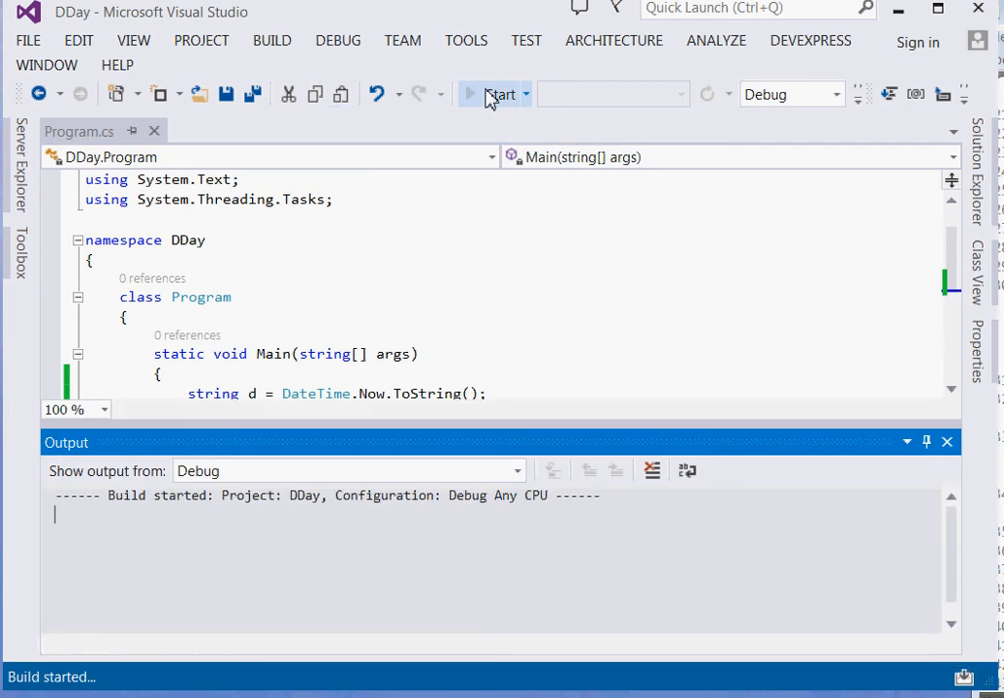
left_click(500, 93)
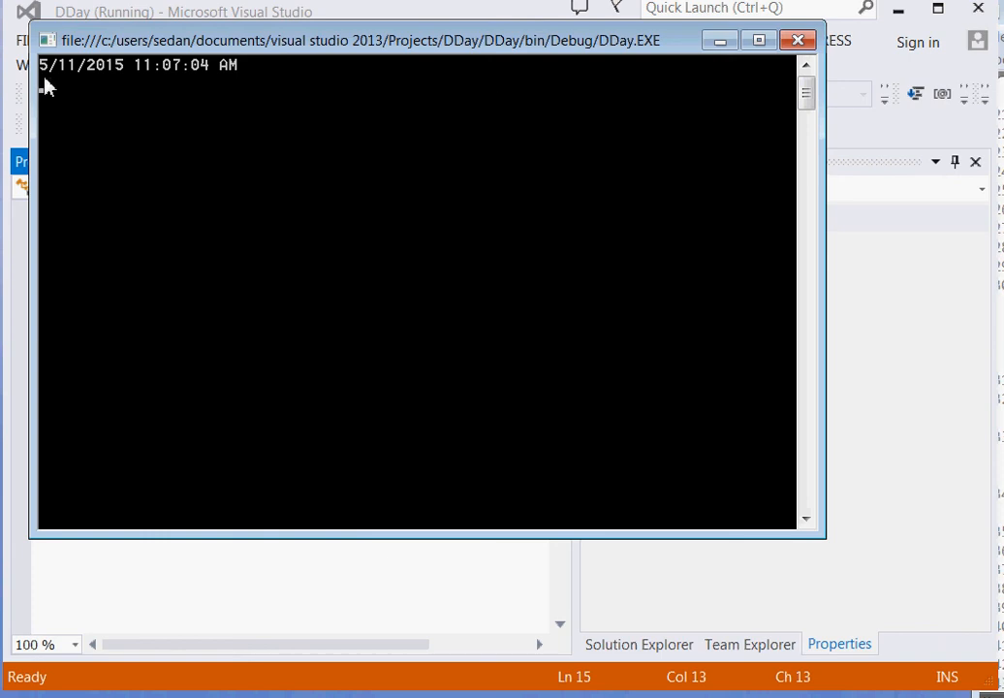
mouse_move(51, 80)
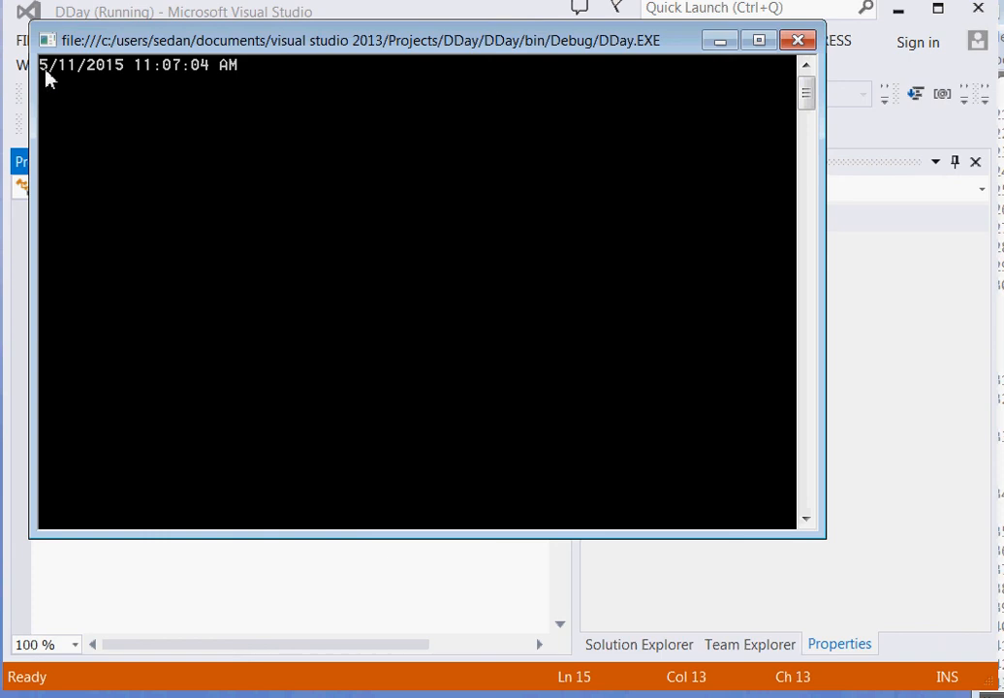
mouse_move(163, 82)
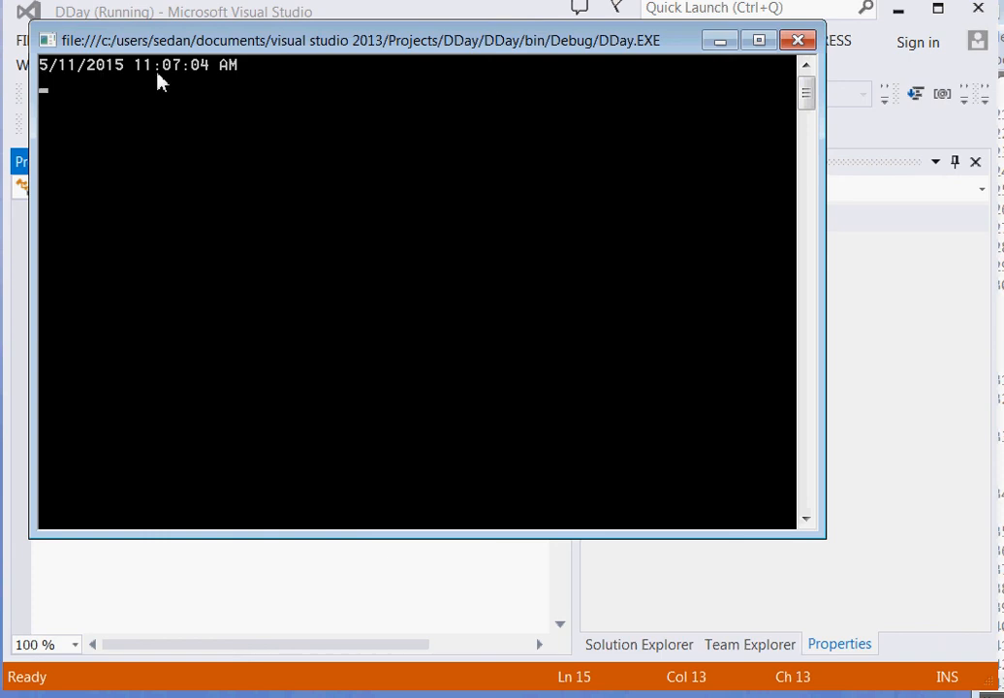
mouse_move(581, 104)
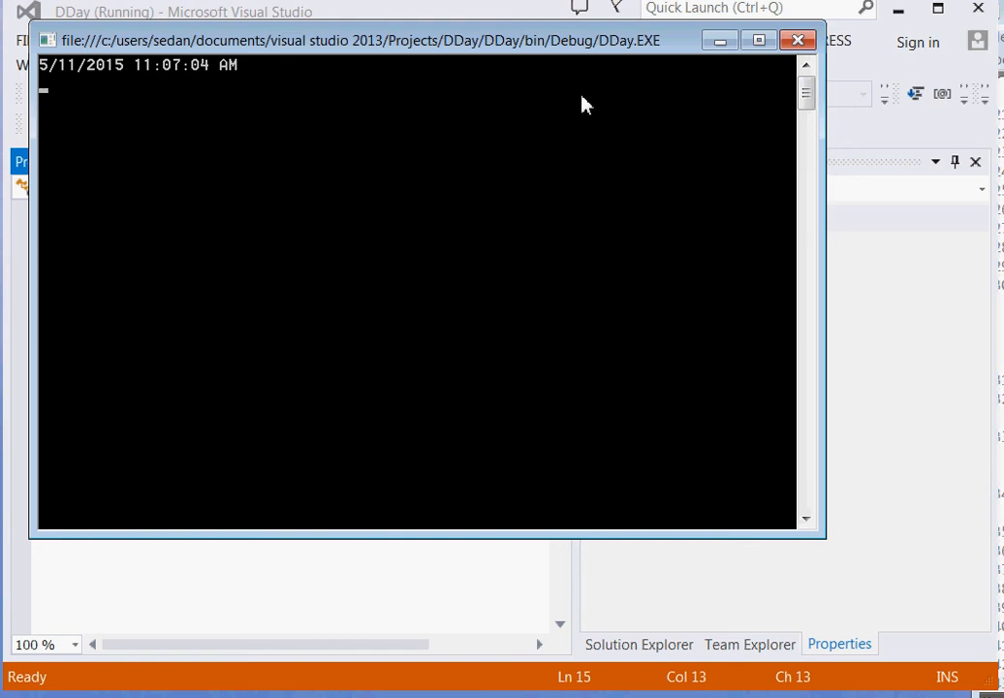
mouse_move(799, 39)
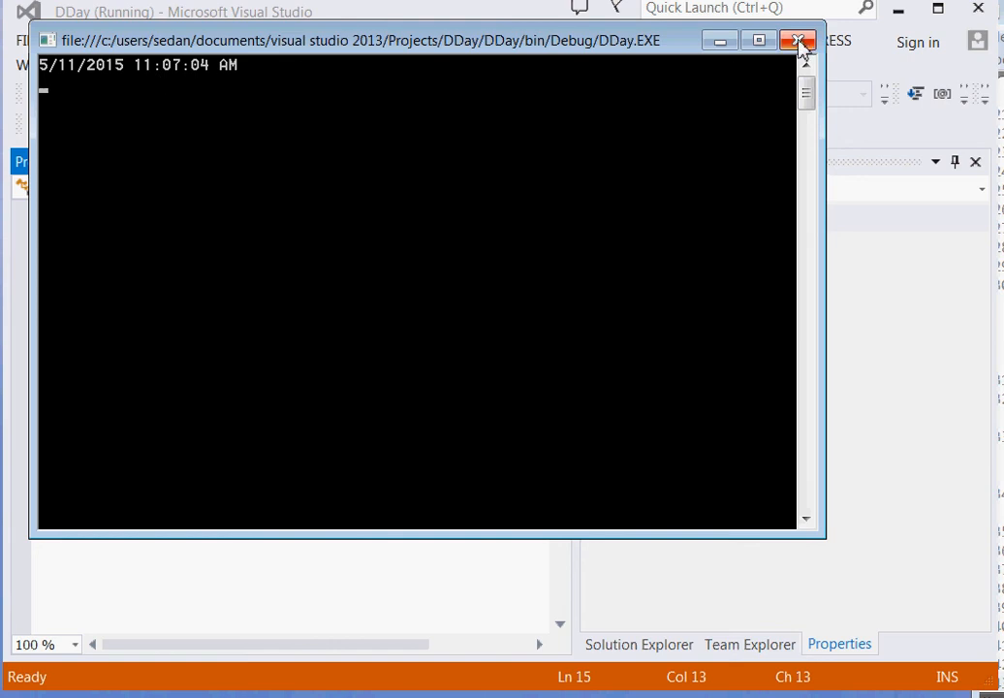
left_click(799, 40)
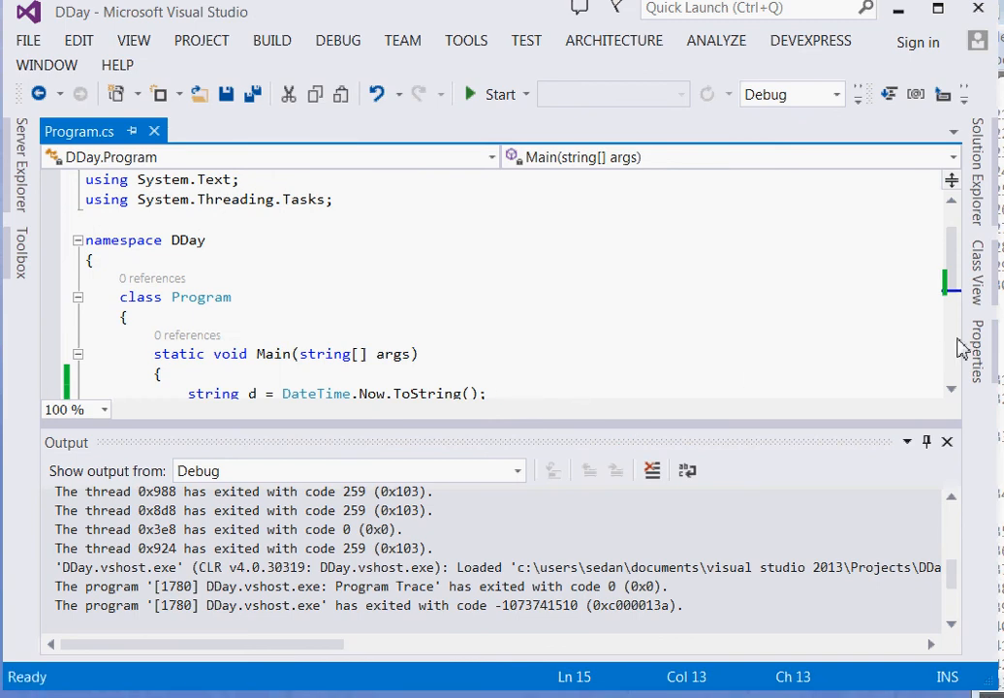
Close the Output pane to return to the full Program.cs code view
left_click(946, 442)
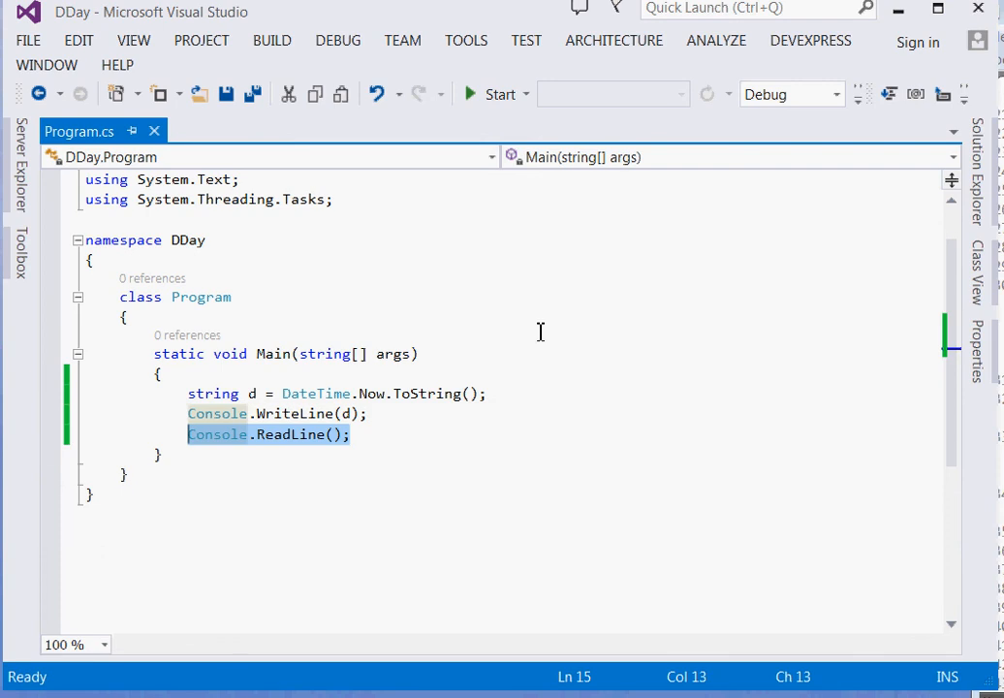
mouse_move(827, 372)
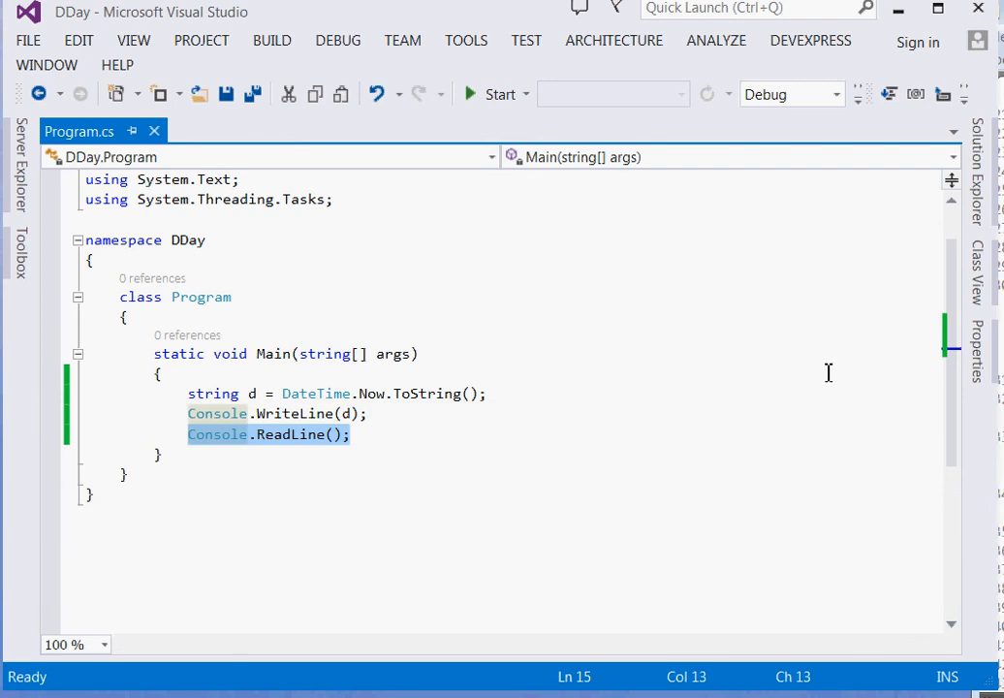
mouse_move(927, 514)
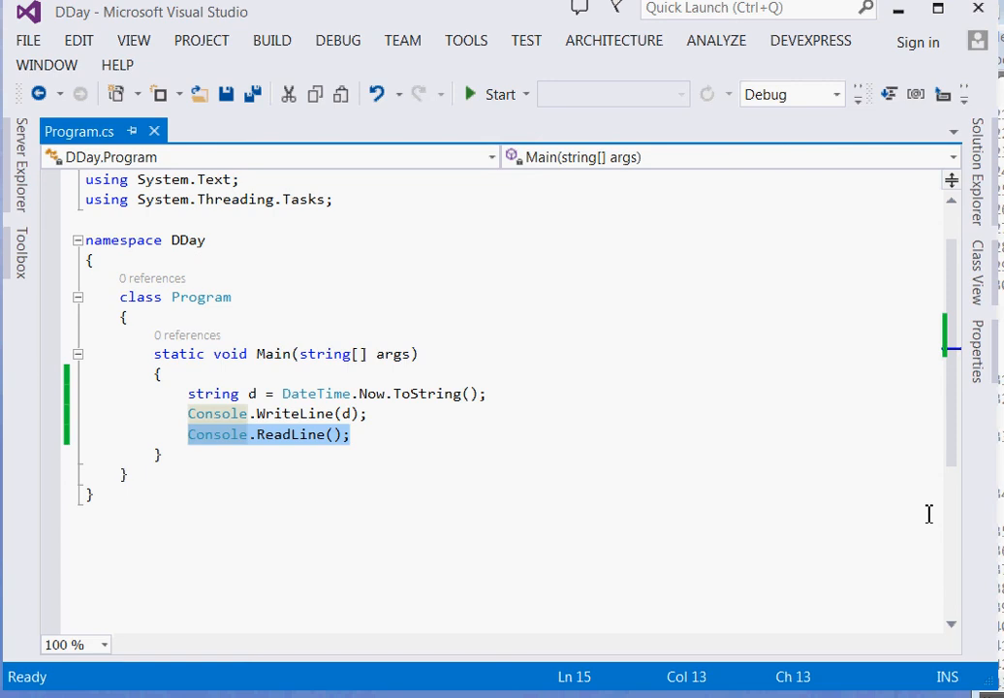
mouse_move(943, 522)
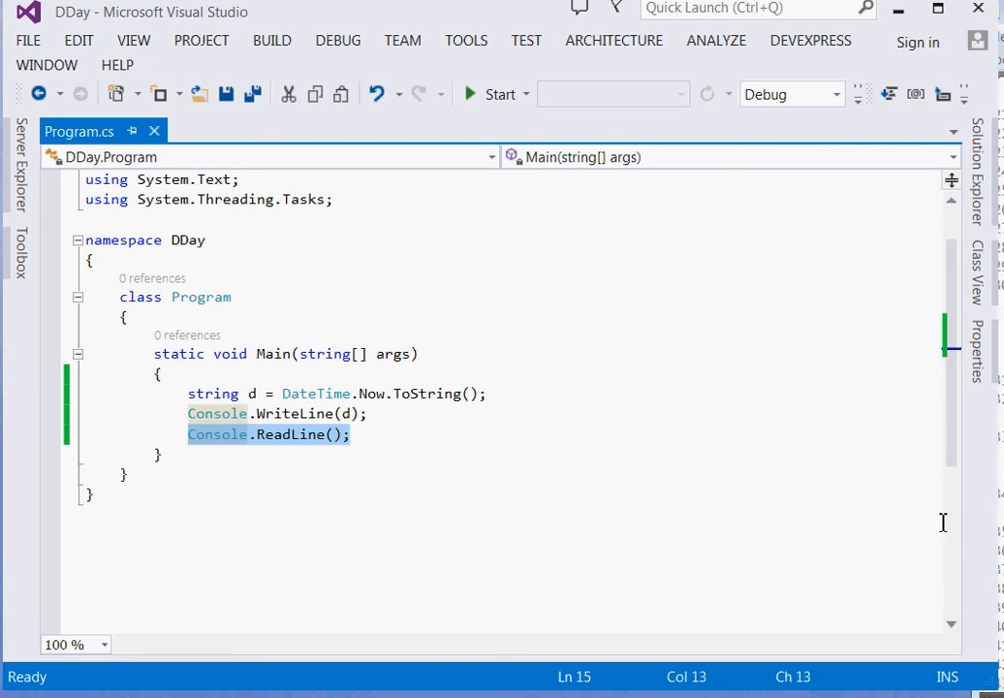
mouse_move(952, 521)
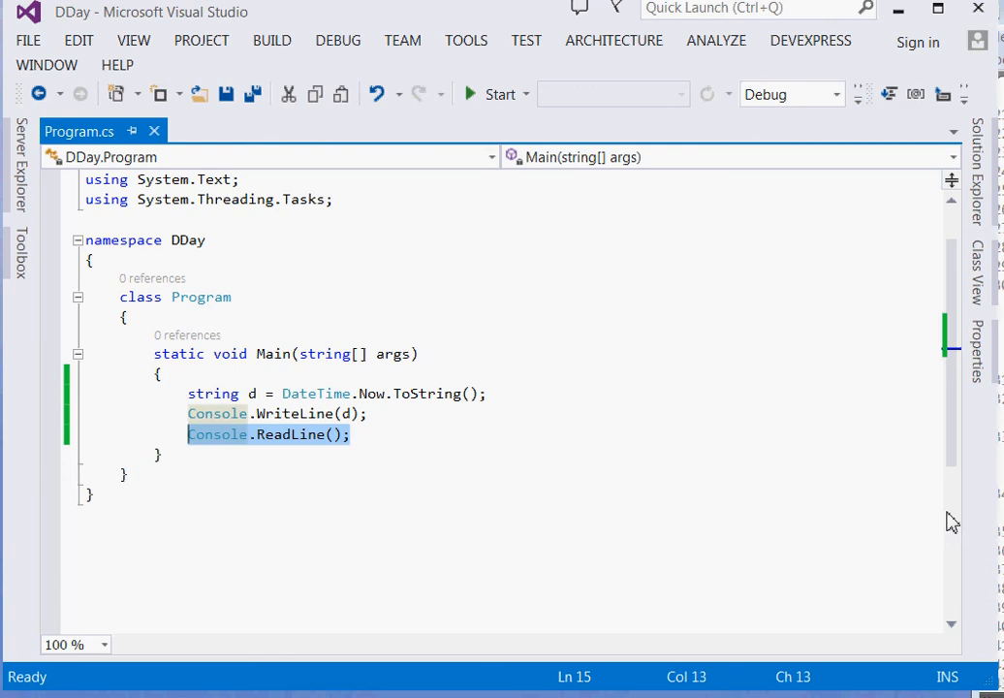